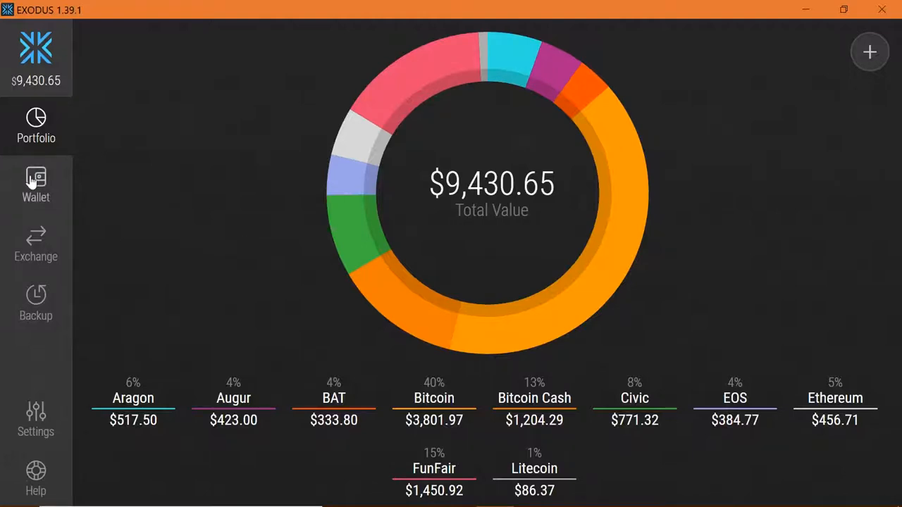
Show the Bitcoin wallet's transaction list with its 0.42966946 BTC balance
{"action": "left_click", "coordinate": [37, 185]}
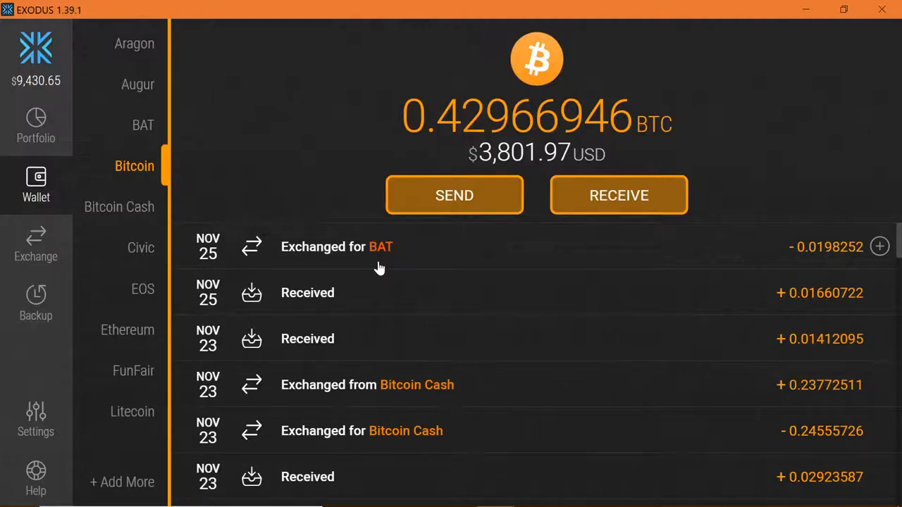
{"action": "mouse_move", "coordinate": [414, 261]}
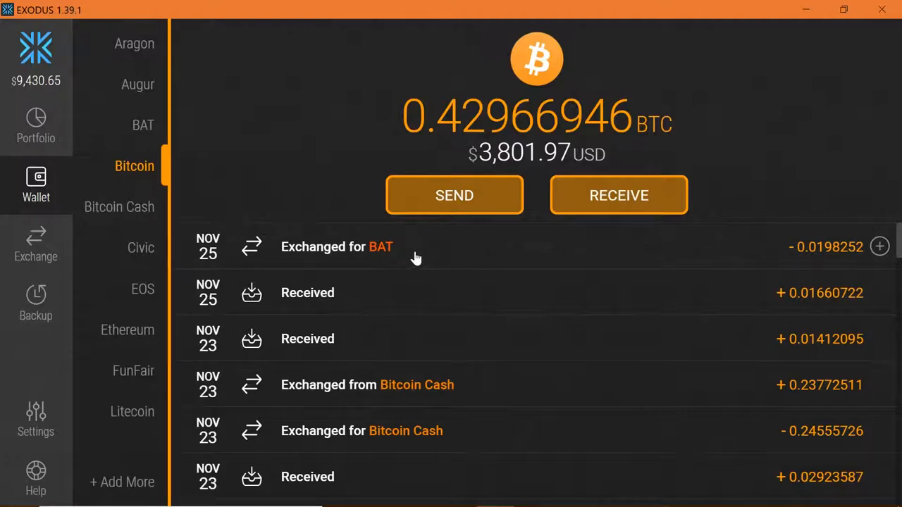
{"action": "mouse_move", "coordinate": [237, 169]}
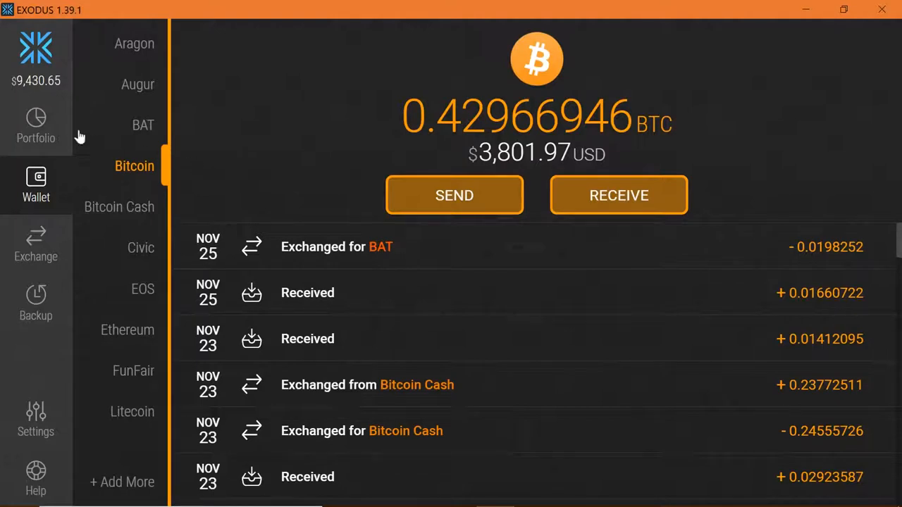
{"action": "mouse_move", "coordinate": [36, 127]}
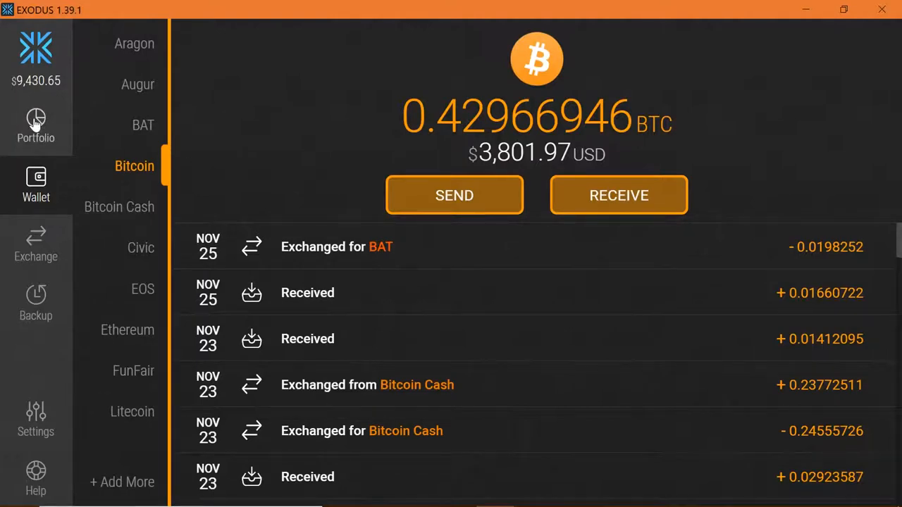
Copy the Txid of the 0.0328766 BTC send from BitConnect's transaction details
{"action": "left_click", "coordinate": [35, 127]}
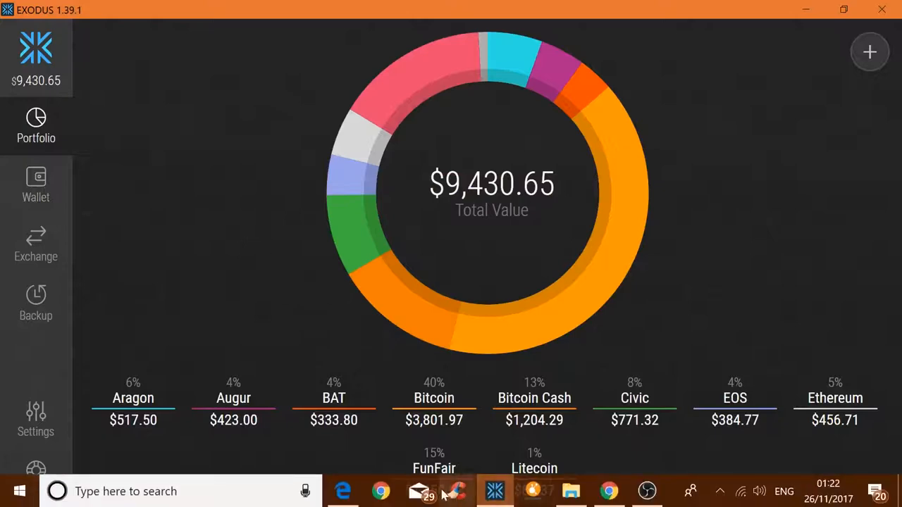
{"action": "left_click", "coordinate": [342, 490]}
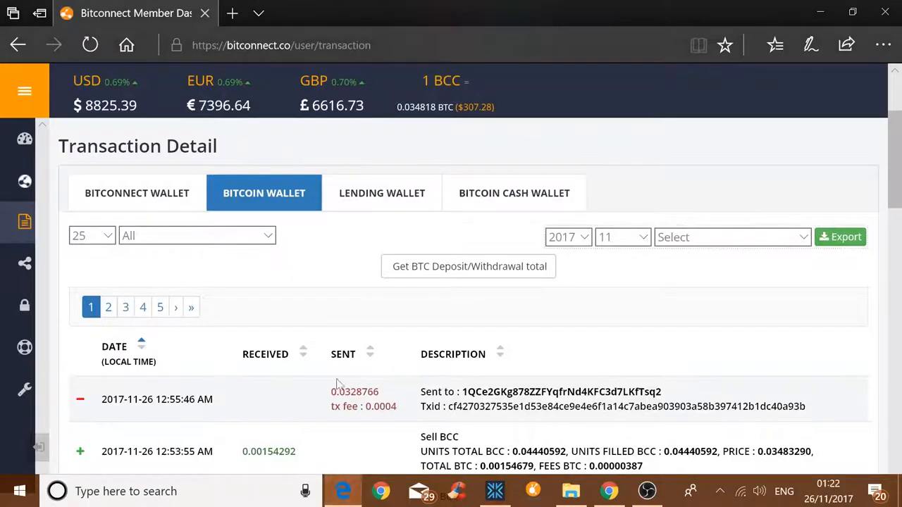
{"action": "mouse_move", "coordinate": [291, 365]}
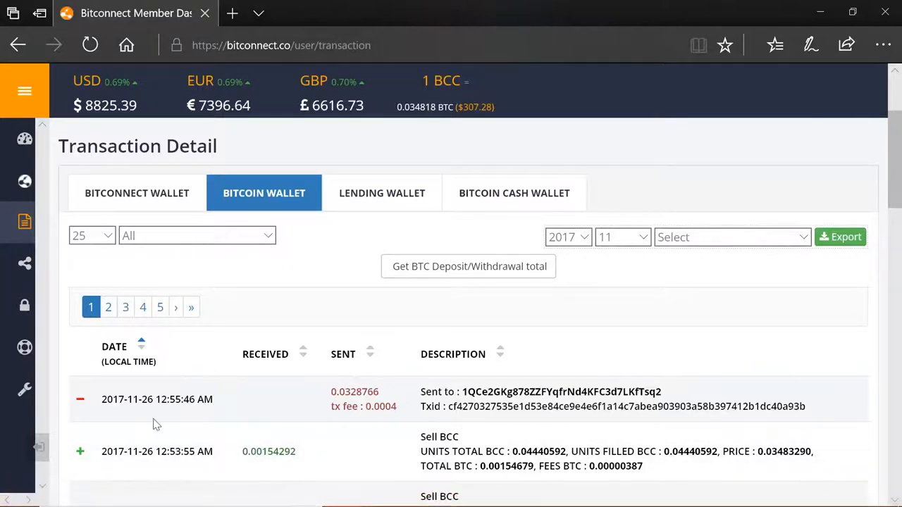
{"action": "mouse_move", "coordinate": [182, 412]}
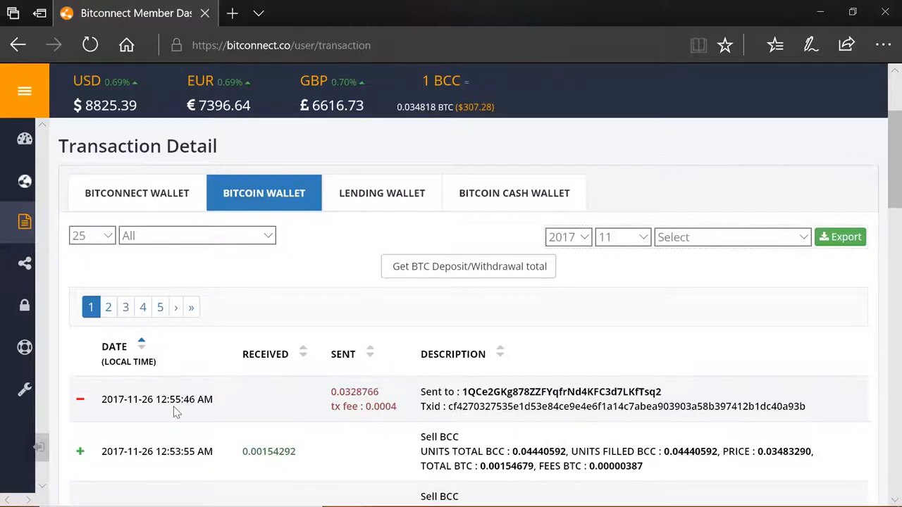
{"action": "mouse_move", "coordinate": [293, 417]}
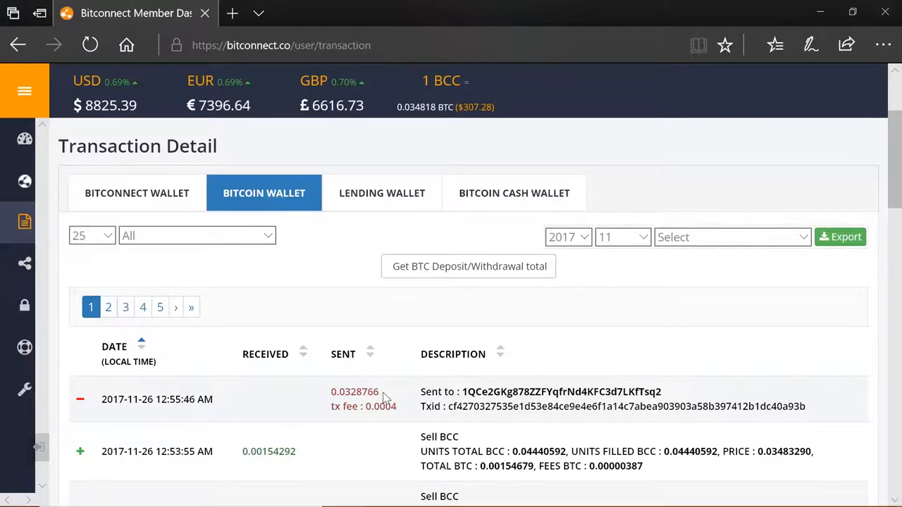
{"action": "mouse_move", "coordinate": [491, 420]}
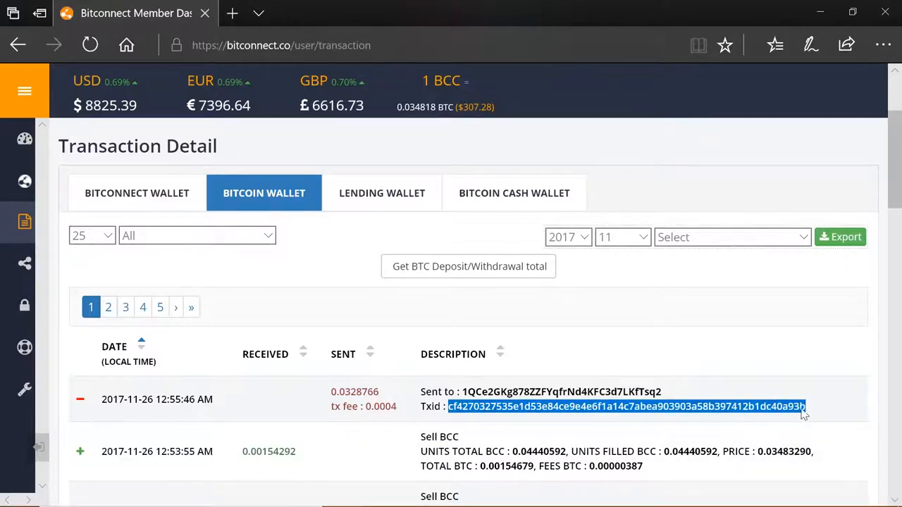
{"action": "right_click", "coordinate": [626, 406]}
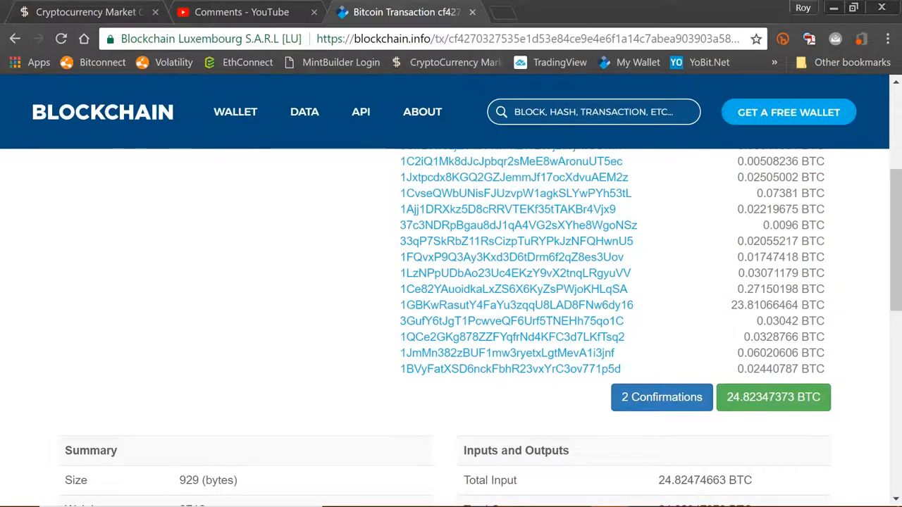
Paste the Txid into Blockchain.info search and load the transaction's outputs list
{"action": "right_click", "coordinate": [594, 111]}
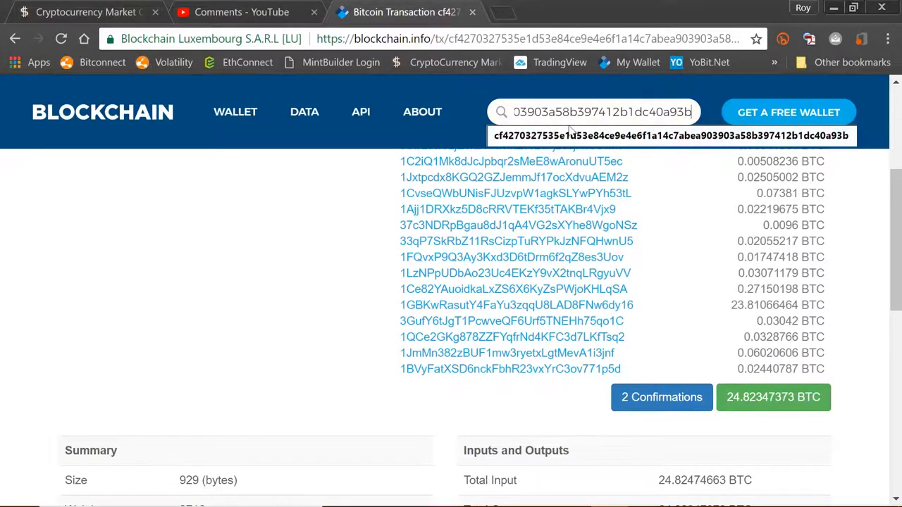
{"action": "scroll", "scroll_direction": "down", "scroll_amount": 3}
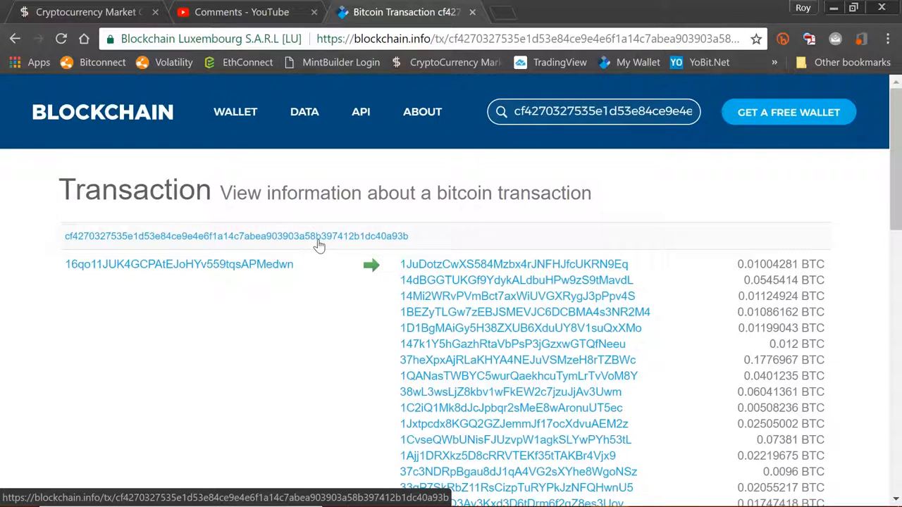
{"action": "mouse_move", "coordinate": [336, 290]}
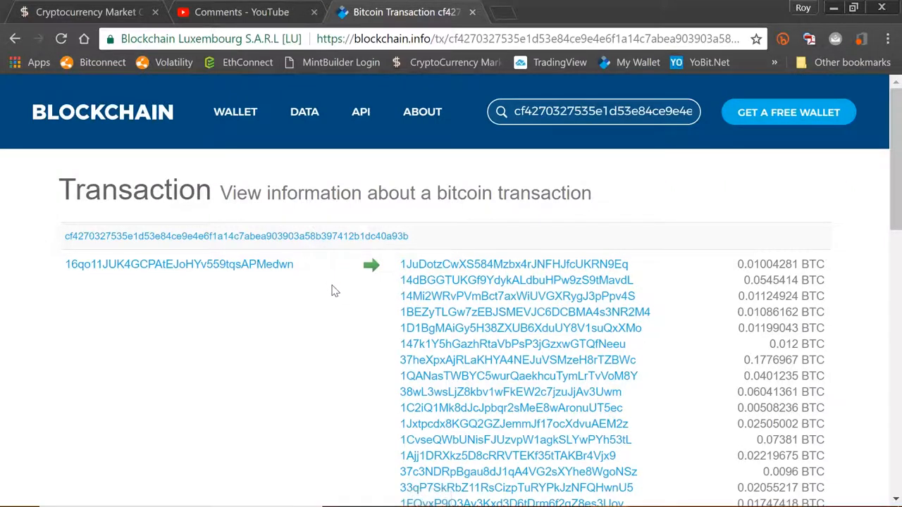
{"action": "mouse_move", "coordinate": [337, 296]}
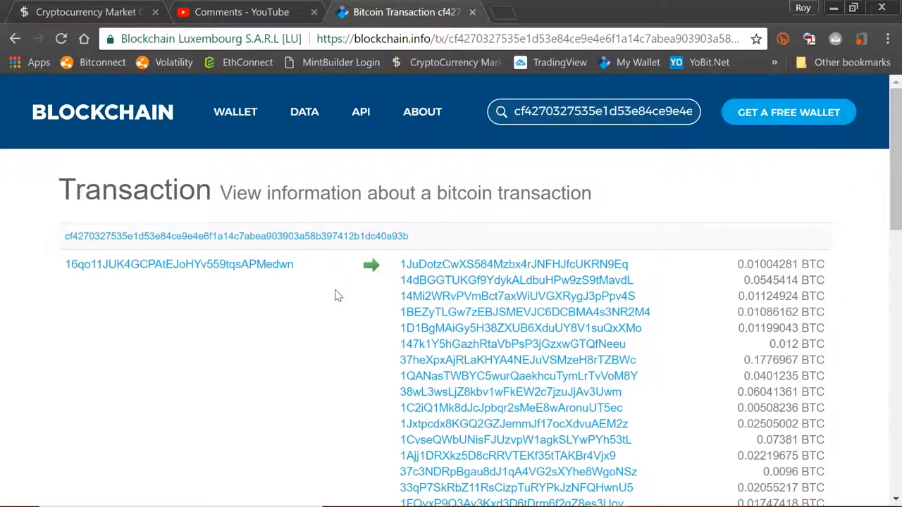
{"action": "scroll", "scroll_direction": "down", "scroll_amount": 3}
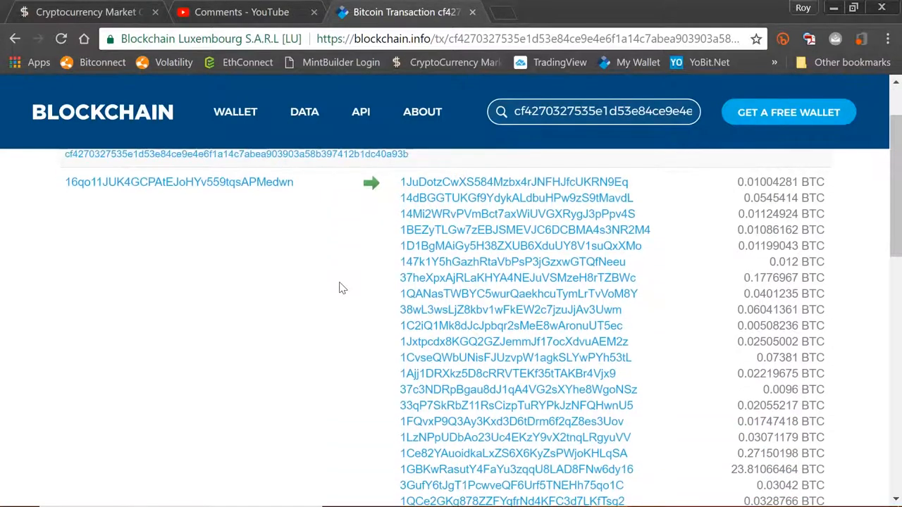
{"action": "scroll", "scroll_direction": "down", "scroll_amount": 3}
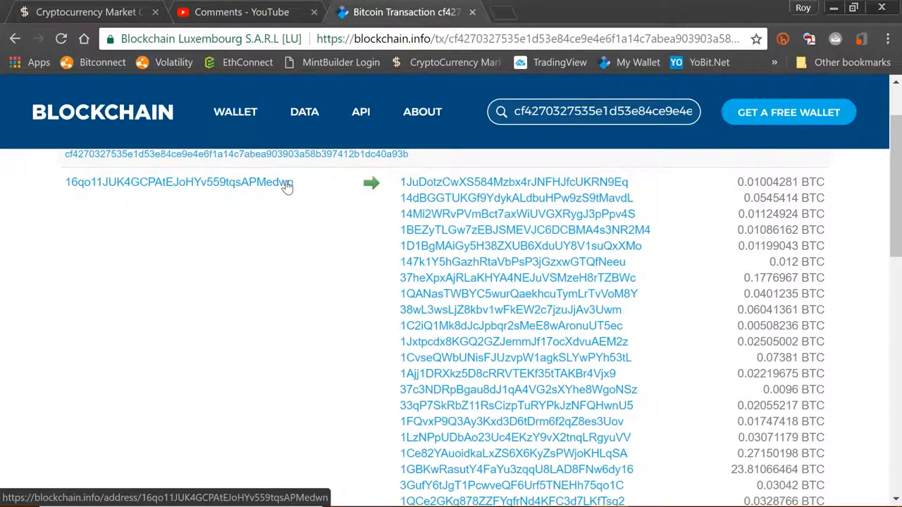
{"action": "mouse_move", "coordinate": [341, 228]}
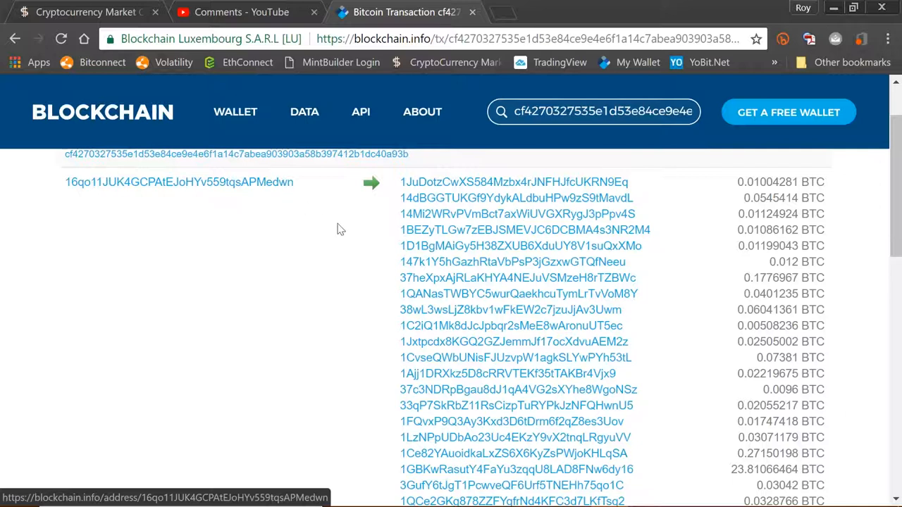
{"action": "scroll", "scroll_direction": "down", "scroll_amount": 3}
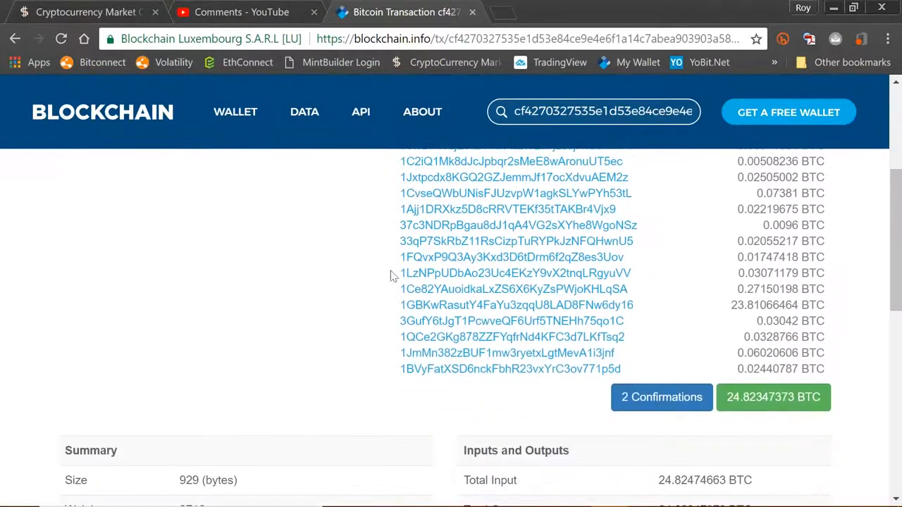
{"action": "mouse_move", "coordinate": [533, 349]}
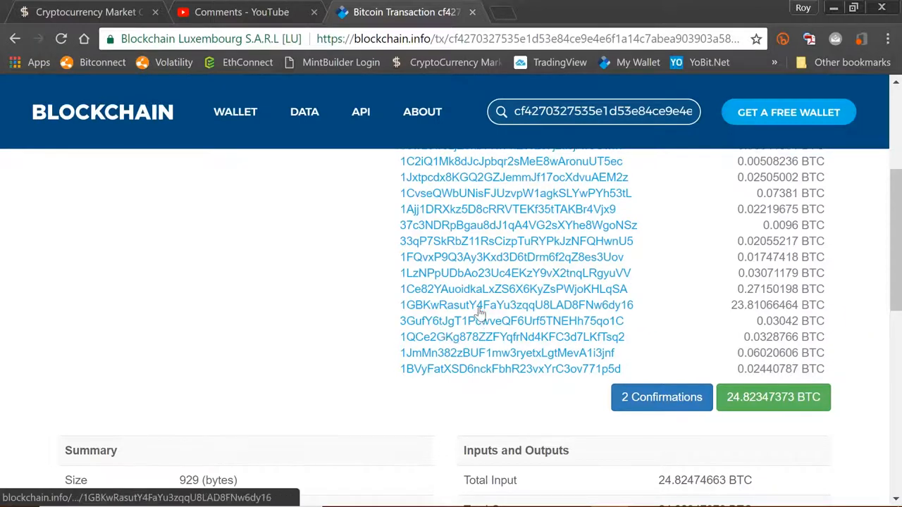
{"action": "mouse_move", "coordinate": [389, 313]}
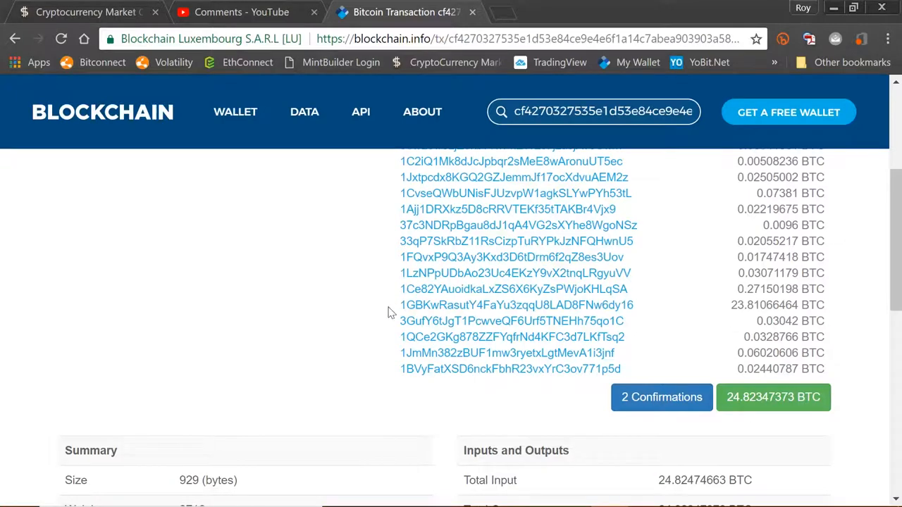
{"action": "mouse_move", "coordinate": [662, 398]}
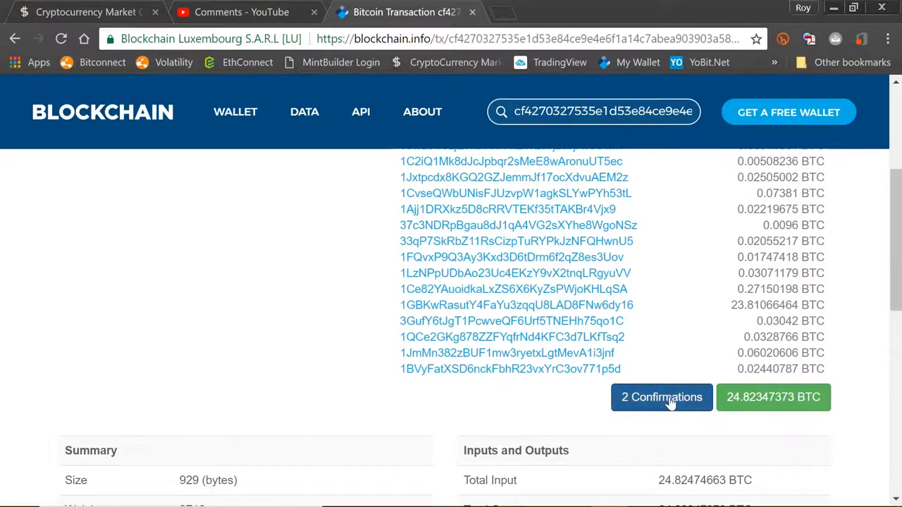
{"action": "mouse_move", "coordinate": [753, 420]}
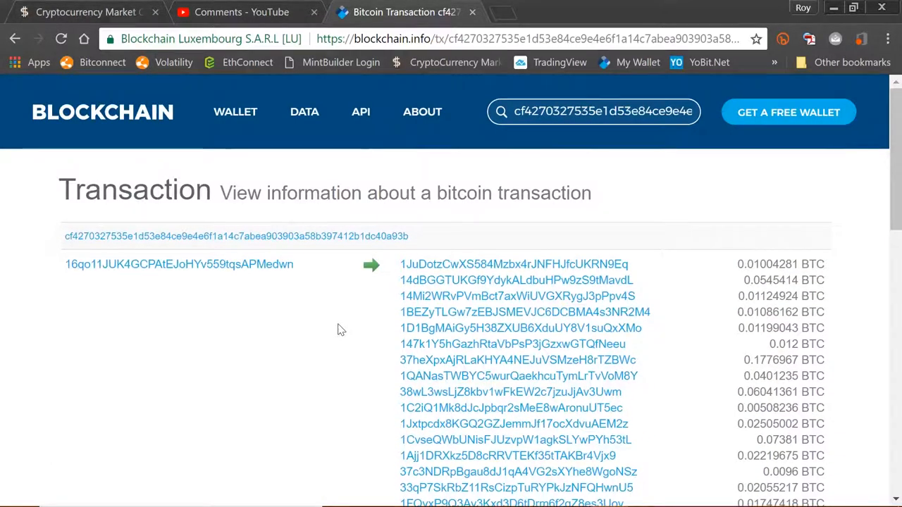
{"action": "mouse_move", "coordinate": [345, 329]}
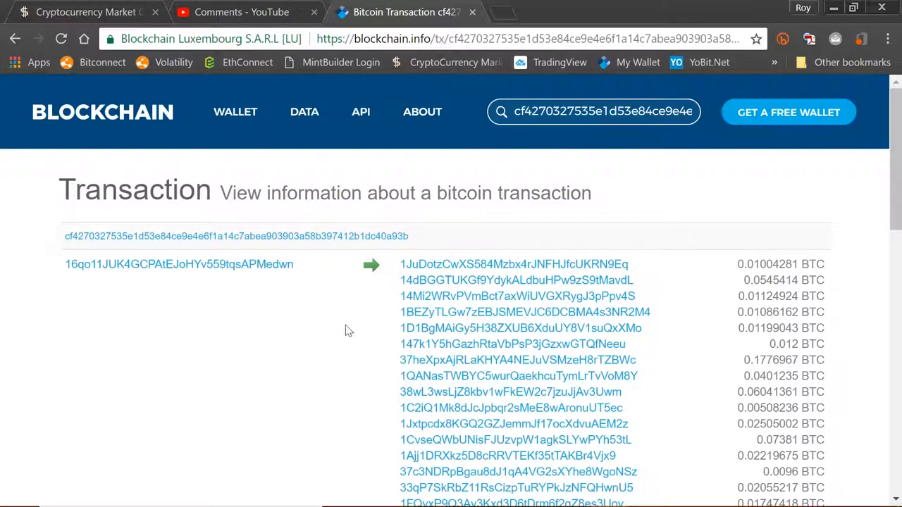
Scroll to the Summary showing the 0.0012729 BTC fee, confirmations and block 496118
{"action": "scroll", "scroll_direction": "down", "scroll_amount": 3}
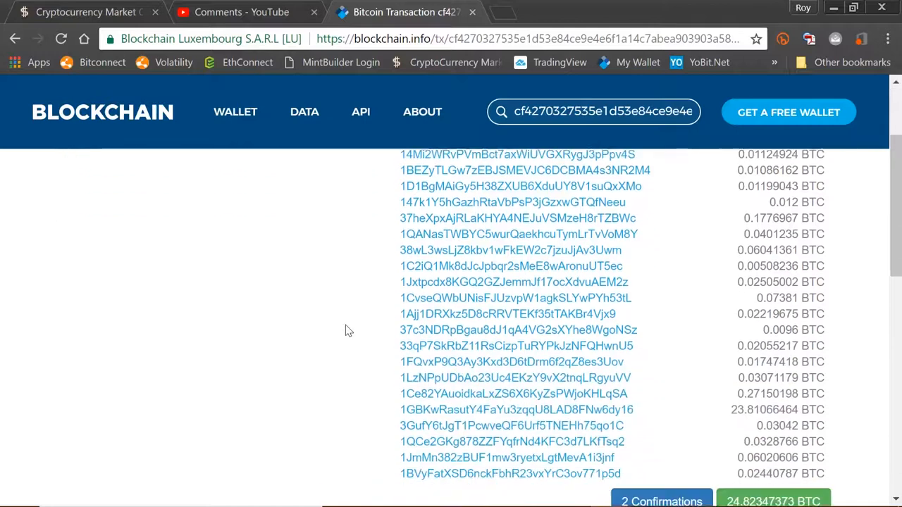
{"action": "scroll", "scroll_direction": "down", "scroll_amount": 3}
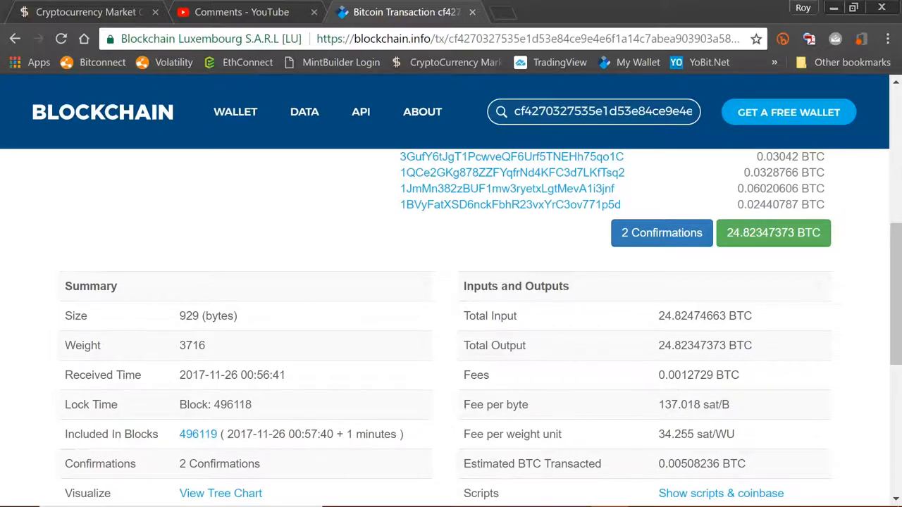
{"action": "mouse_move", "coordinate": [699, 375]}
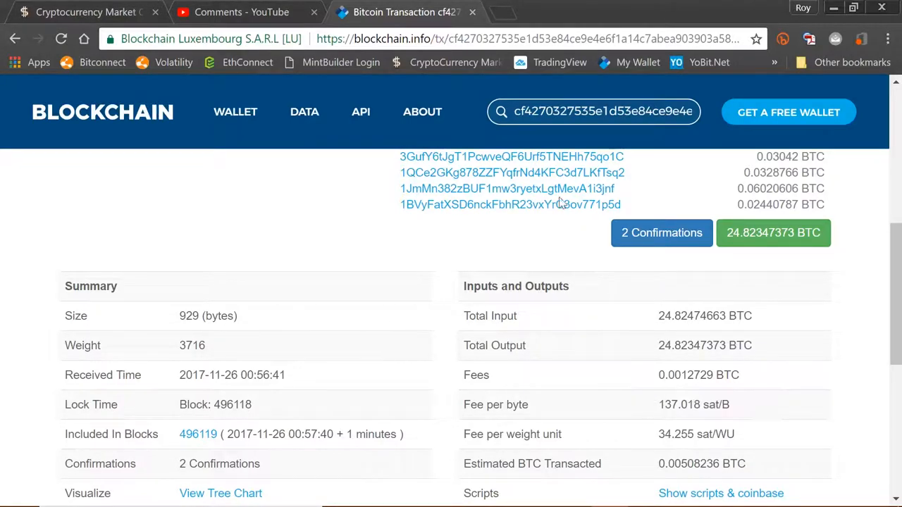
{"action": "mouse_move", "coordinate": [648, 398]}
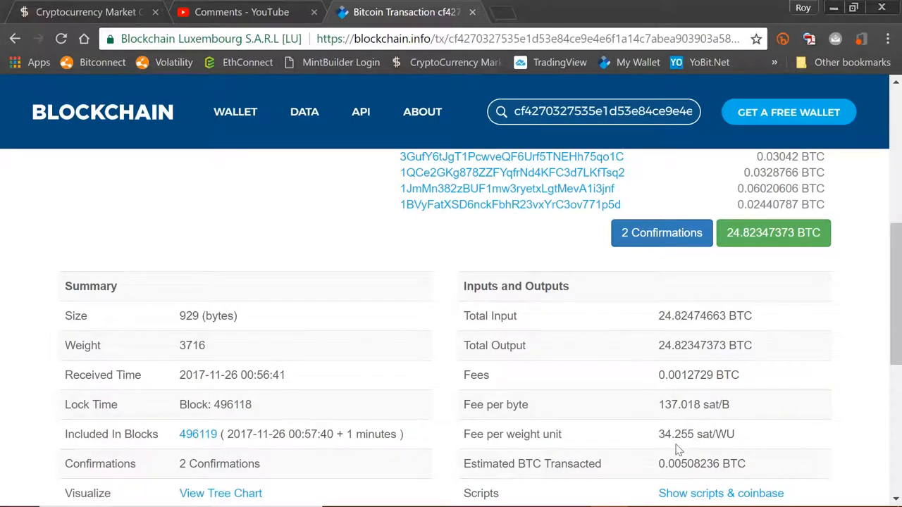
{"action": "mouse_move", "coordinate": [699, 375]}
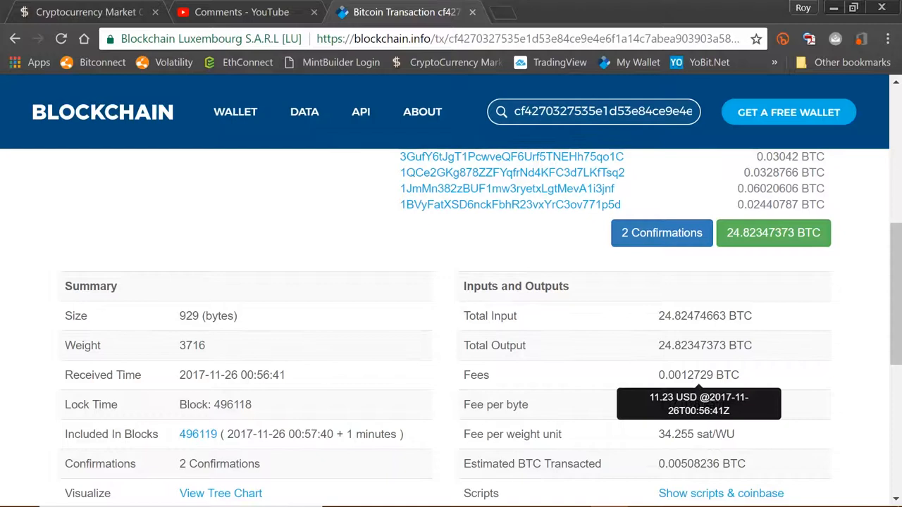
{"action": "mouse_move", "coordinate": [415, 226]}
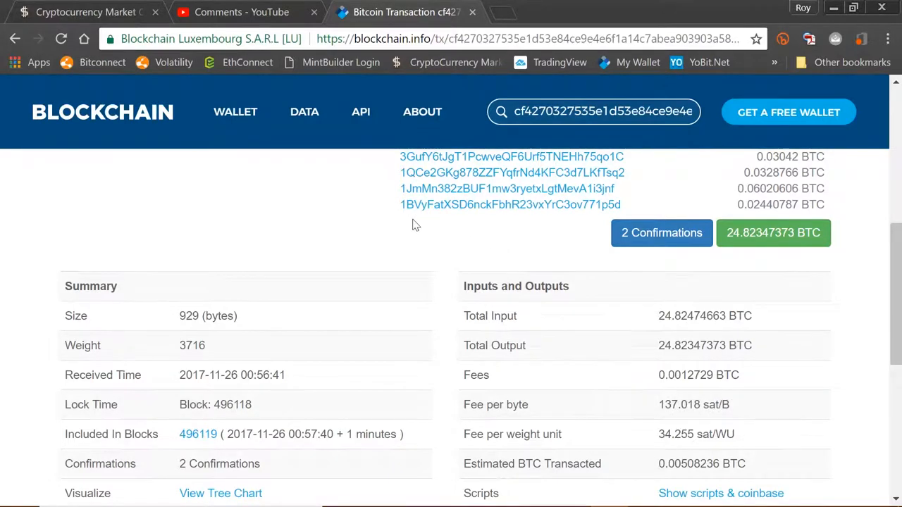